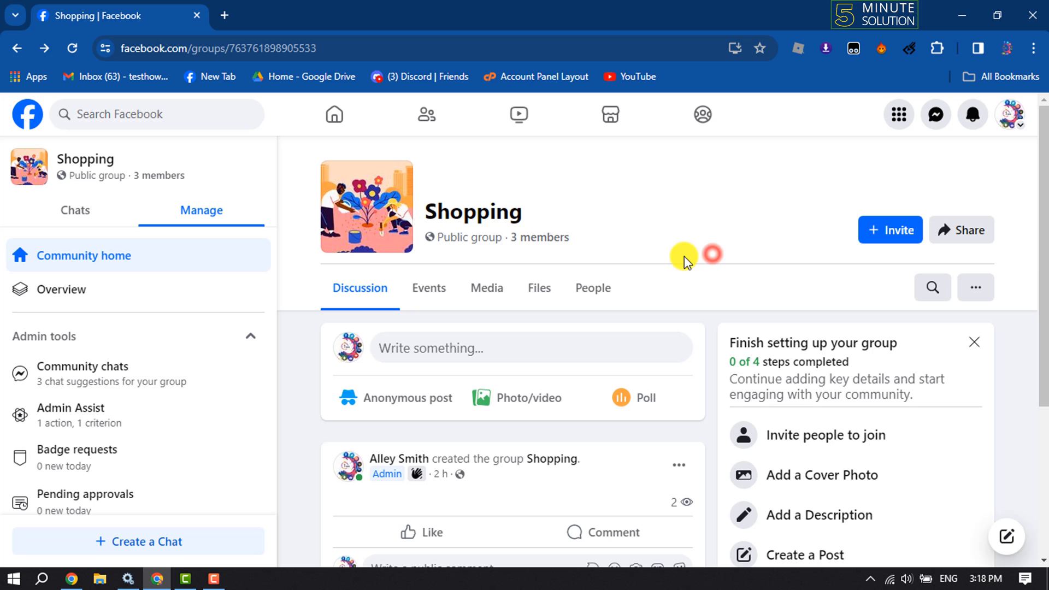
mouse_move(60, 373)
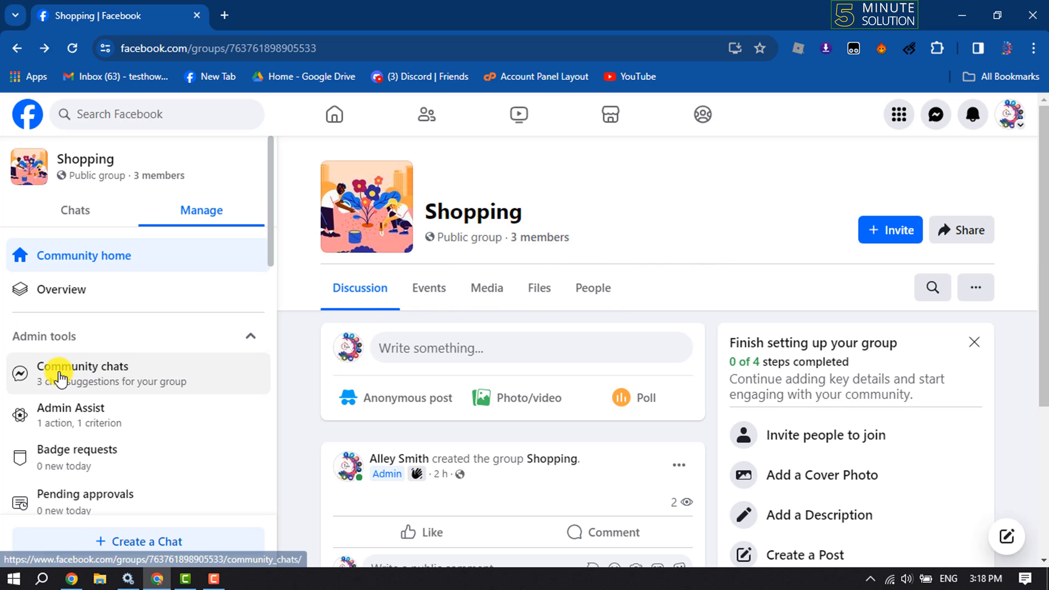
Scroll the Manage sidebar and open the Shopping group's Group settings.
scroll(down, 3)
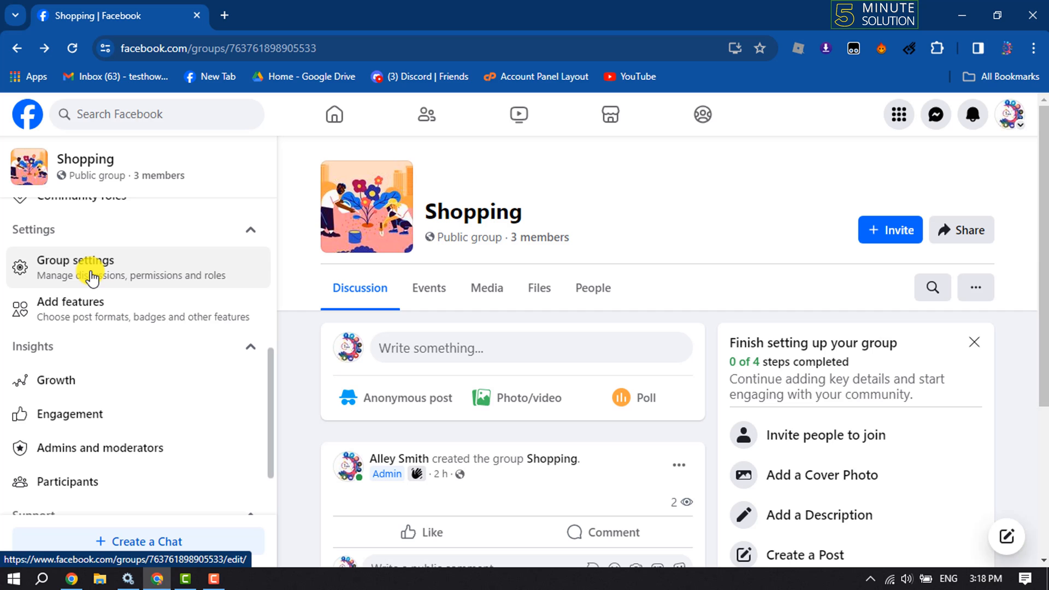
click(75, 267)
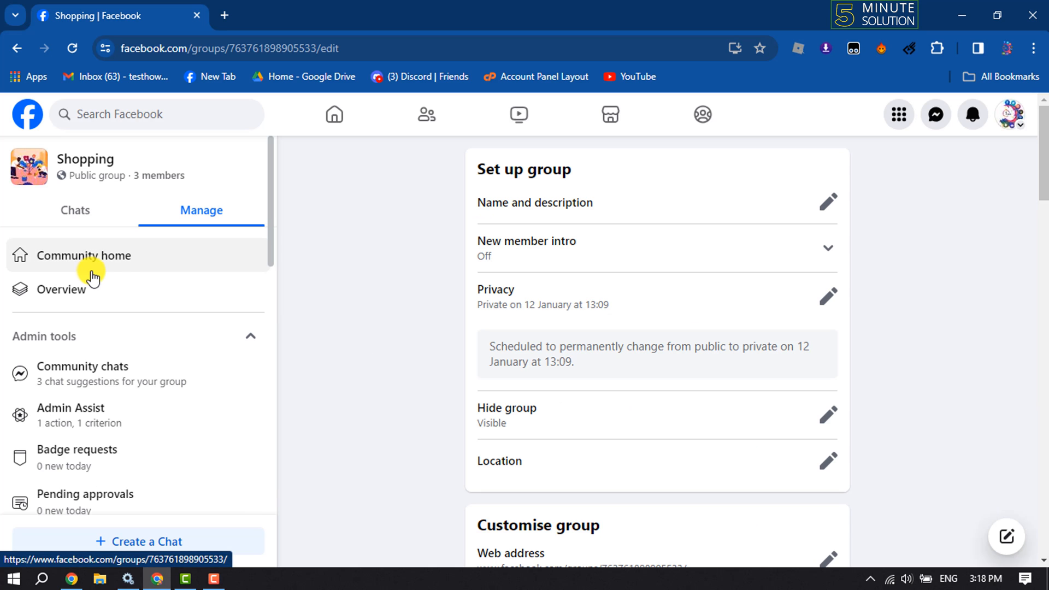
Scroll the settings page down to the Customise group section.
scroll(down, 3)
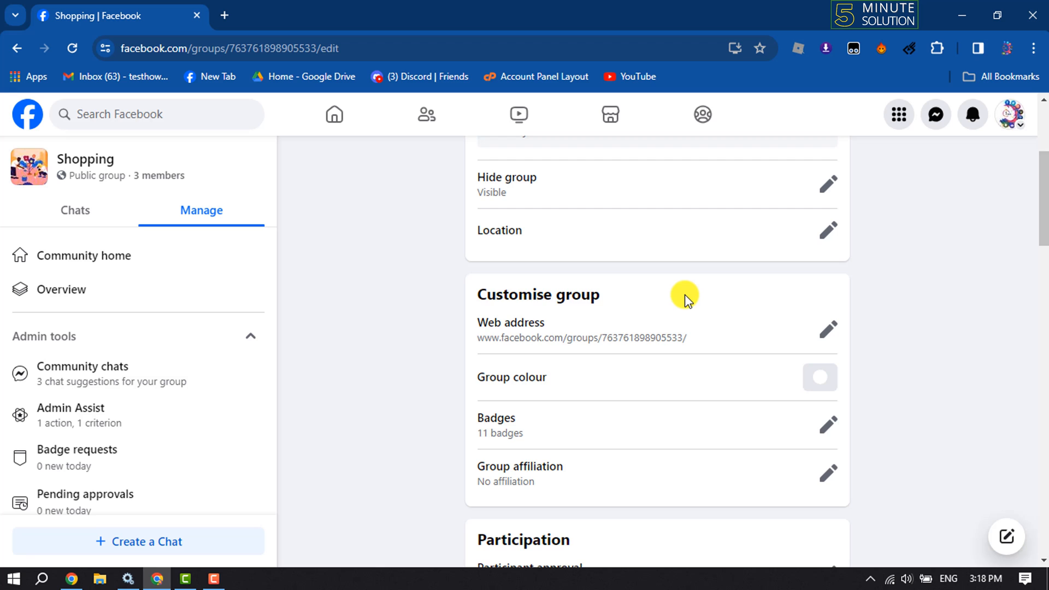
scroll(down, 3)
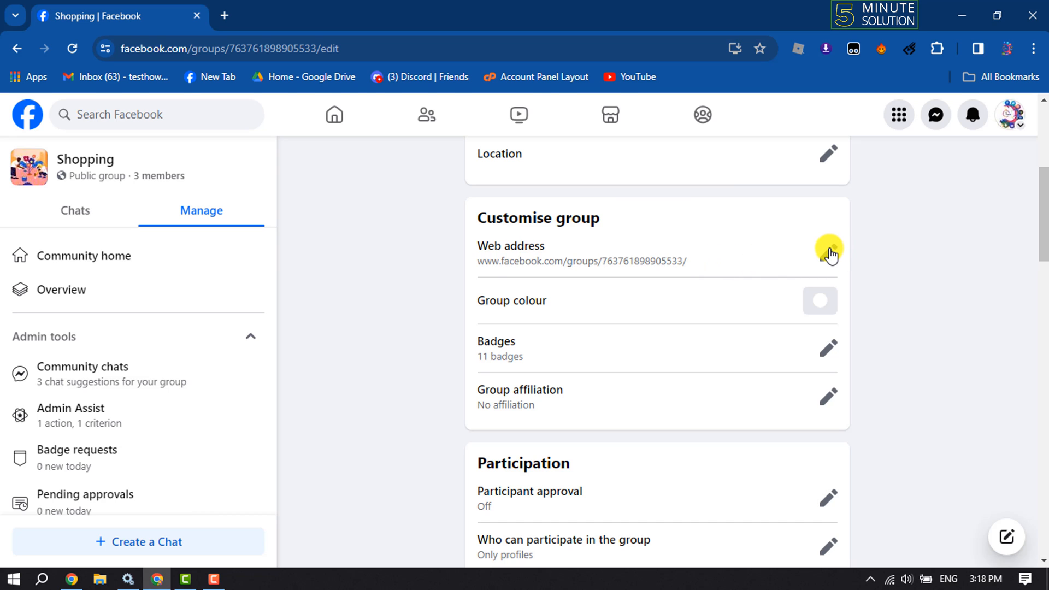
Edit the web address field to hold the username skisksisksiwls.
click(829, 248)
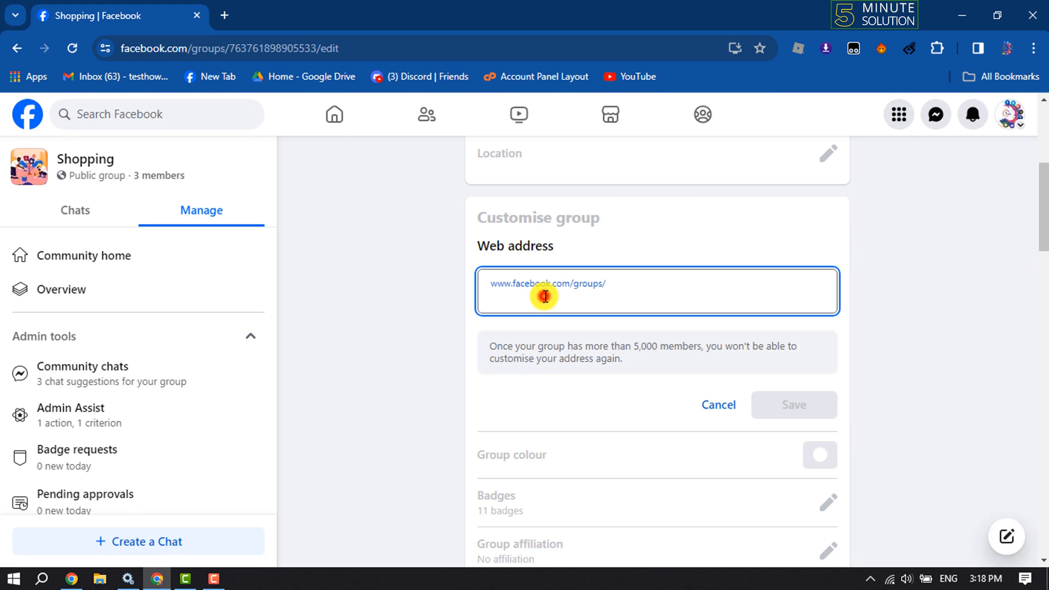
mouse_move(606, 211)
text(skisksisksiwls)
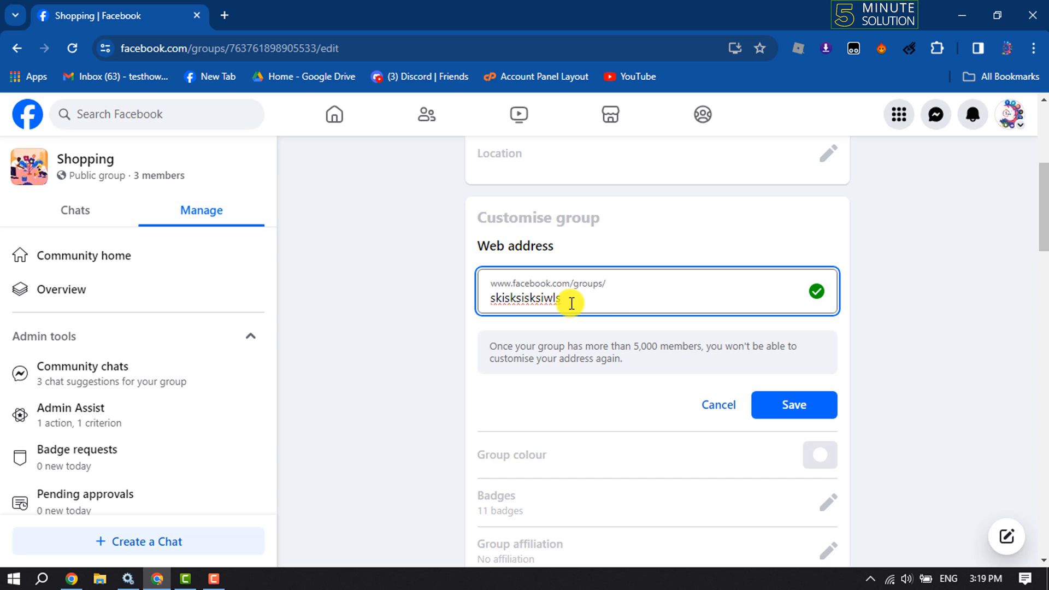
double_click(523, 297)
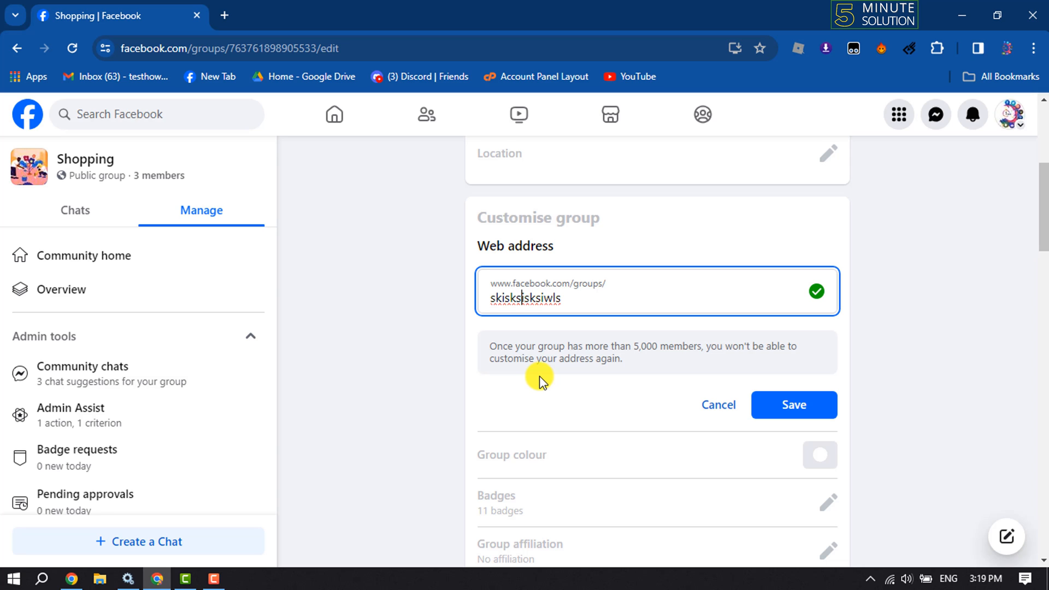
mouse_move(823, 242)
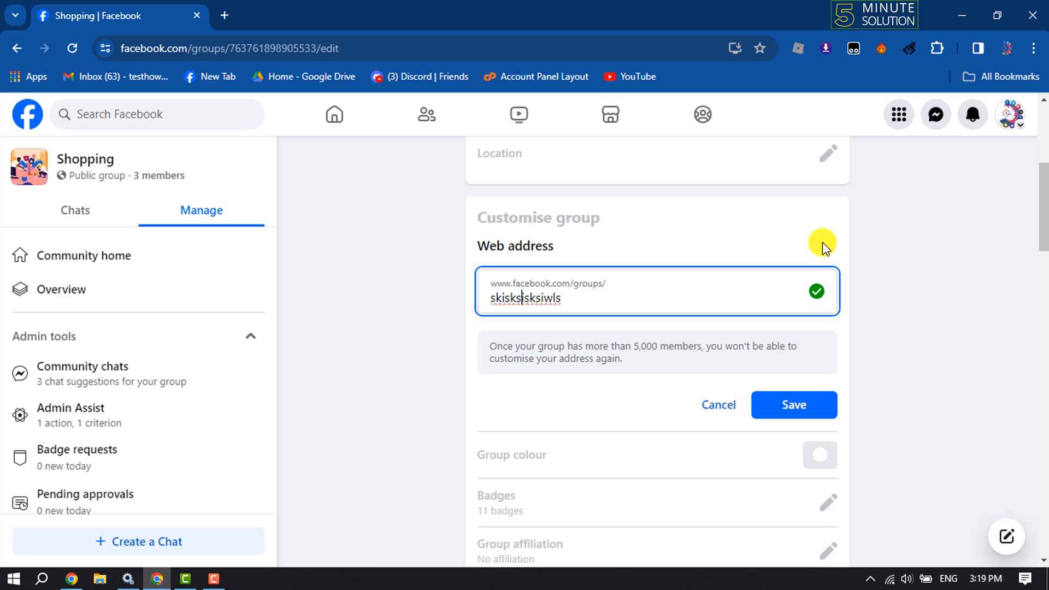
mouse_move(566, 323)
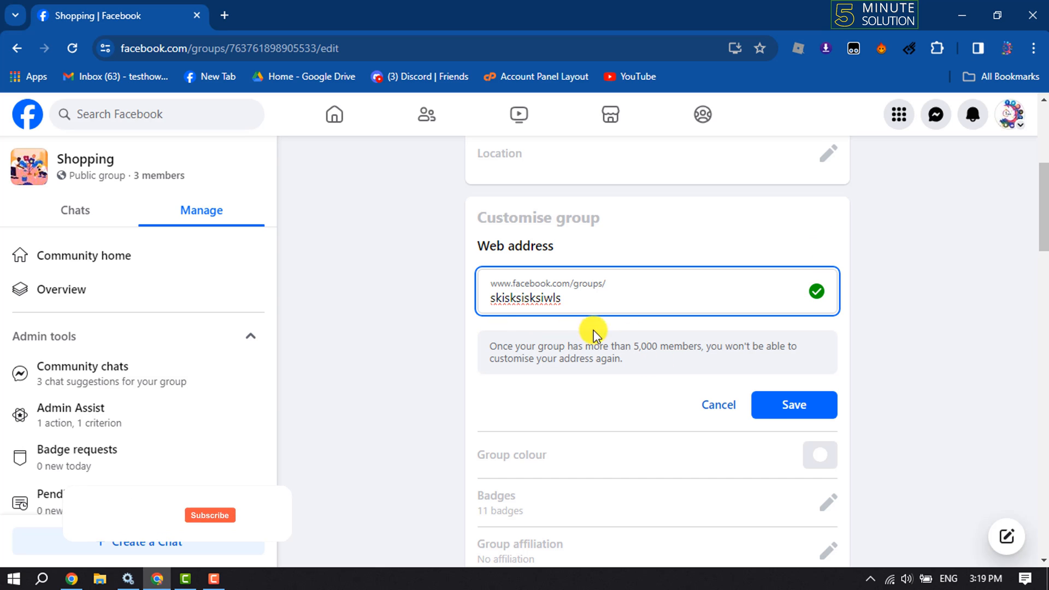
Save the web address as facebook.com/groups/skisksisksiwls and select it for copying.
click(793, 405)
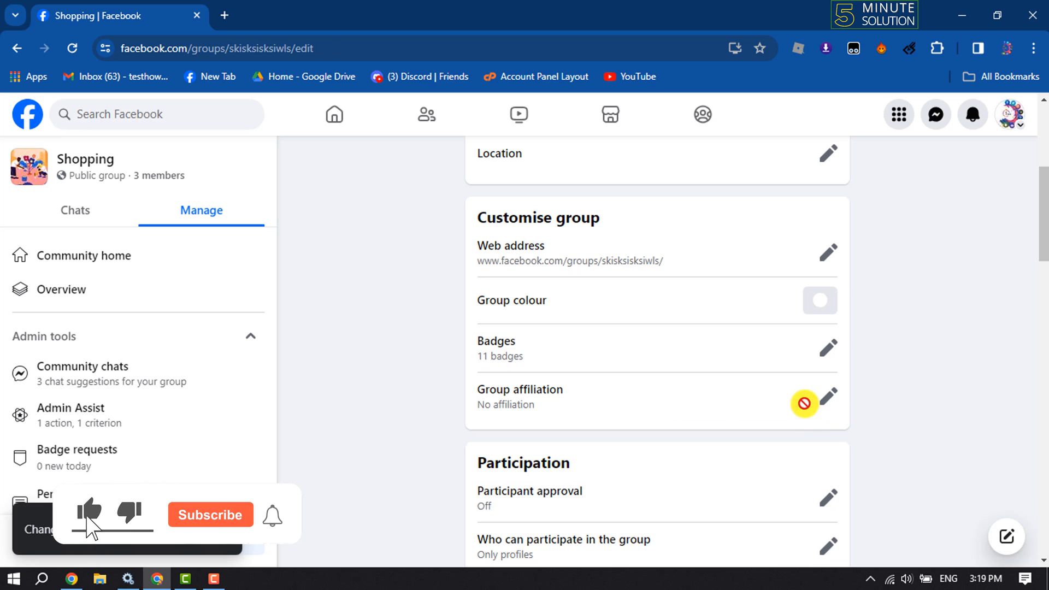
click(210, 515)
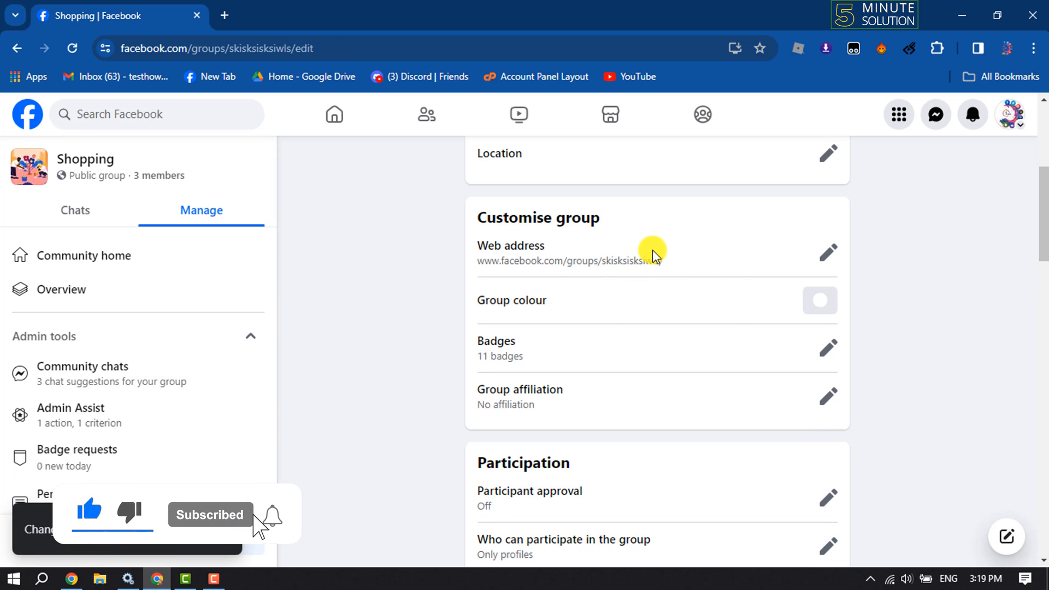
double_click(569, 261)
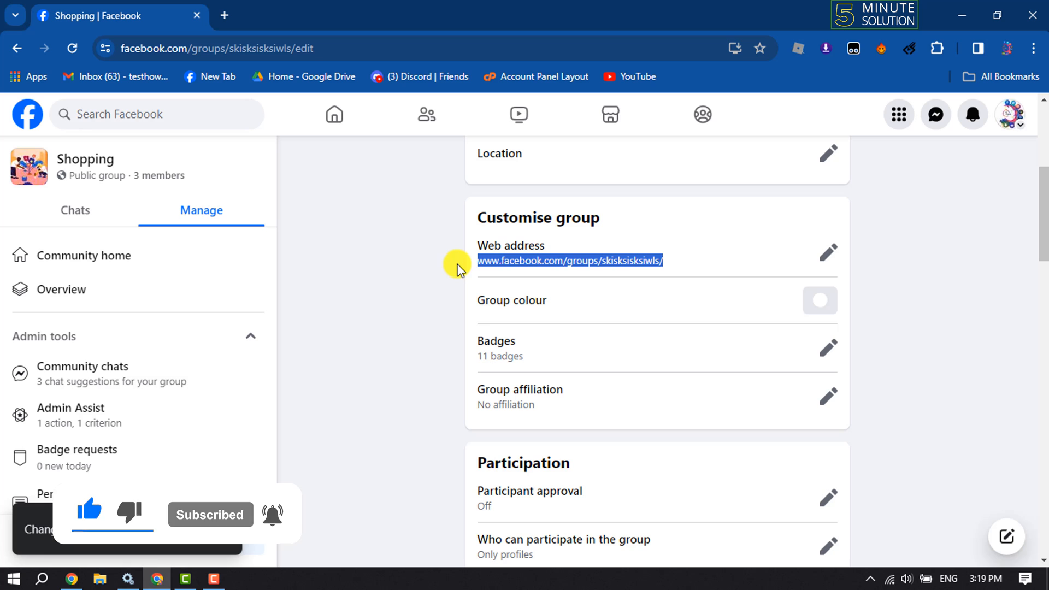
mouse_move(423, 134)
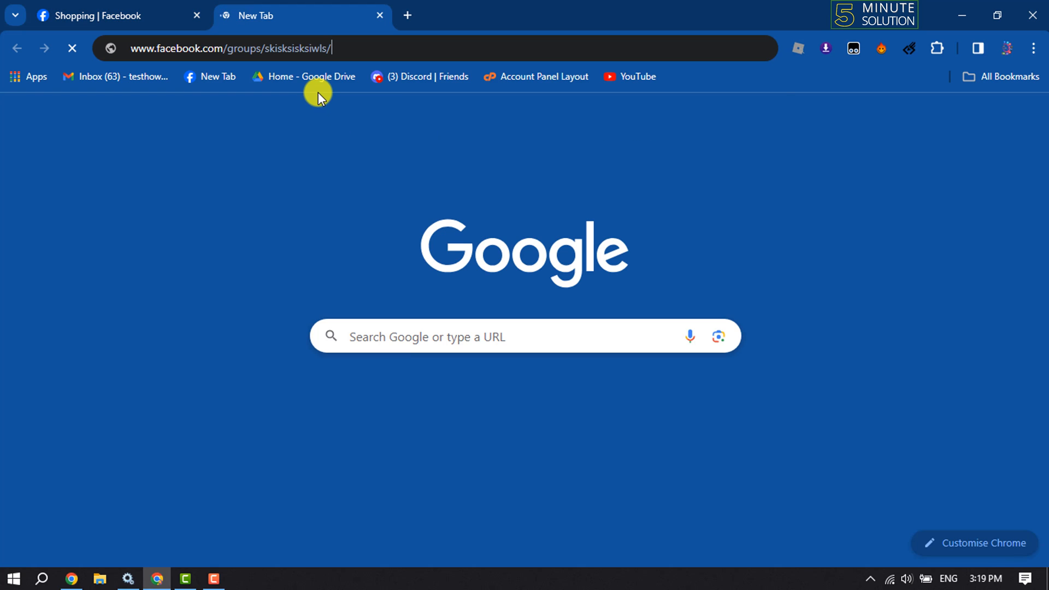
Load facebook.com/groups/skisksisksiwls in the new tab.
key(Return)
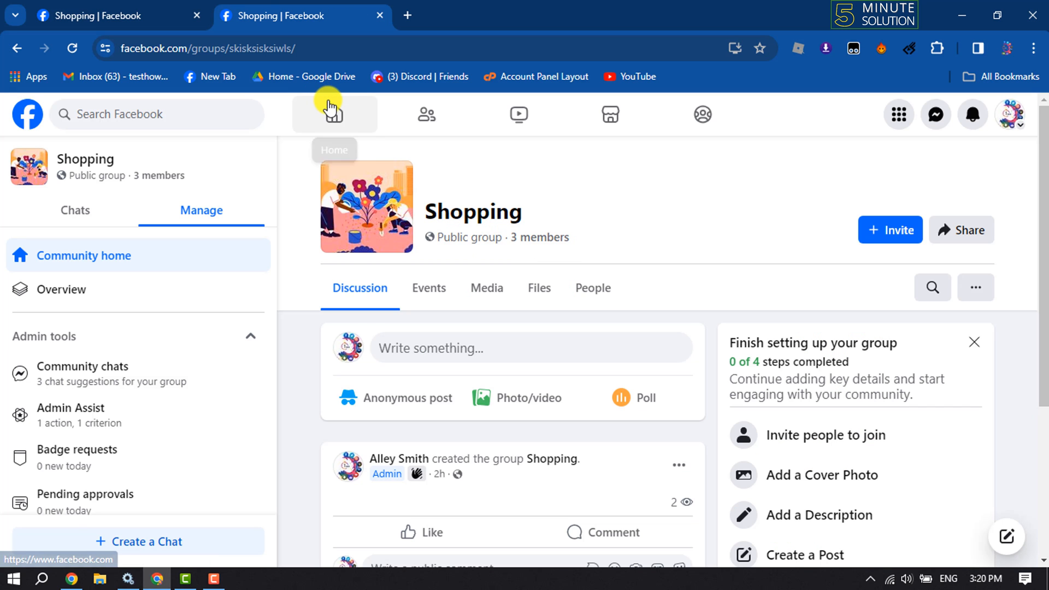
mouse_move(521, 355)
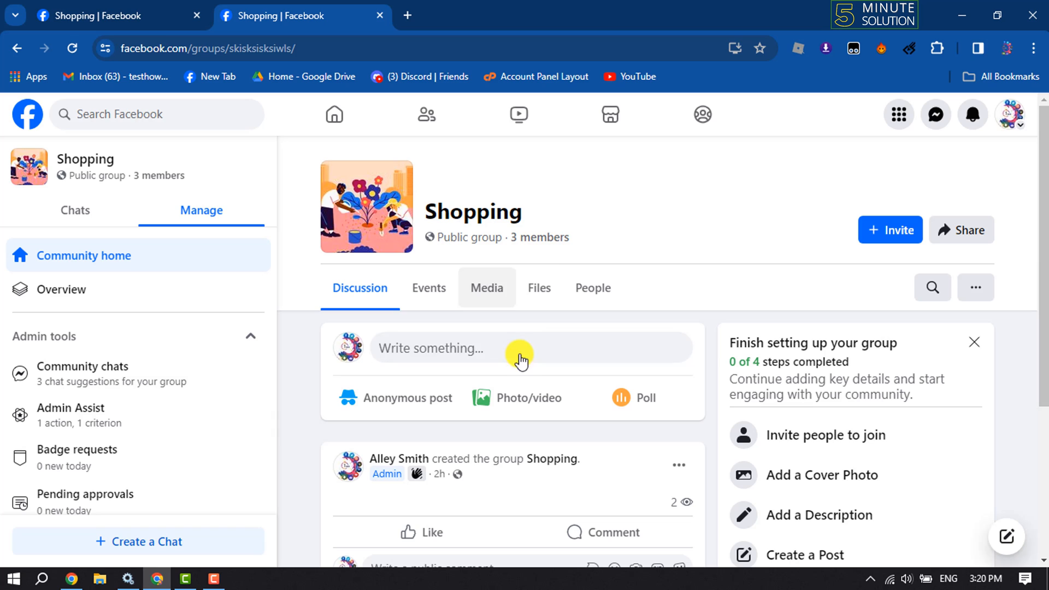
mouse_move(277, 139)
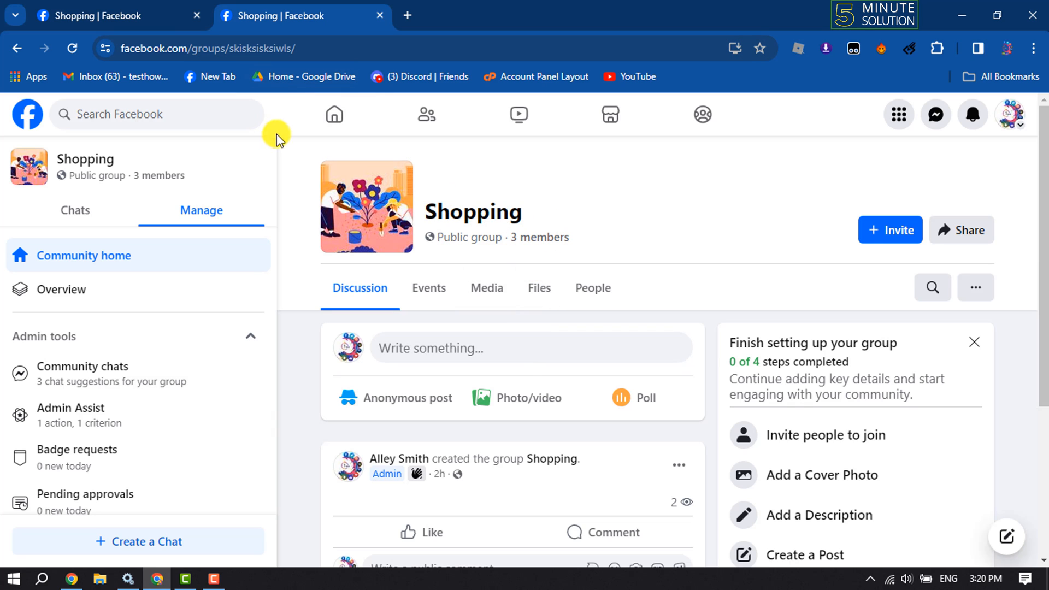
mouse_move(329, 150)
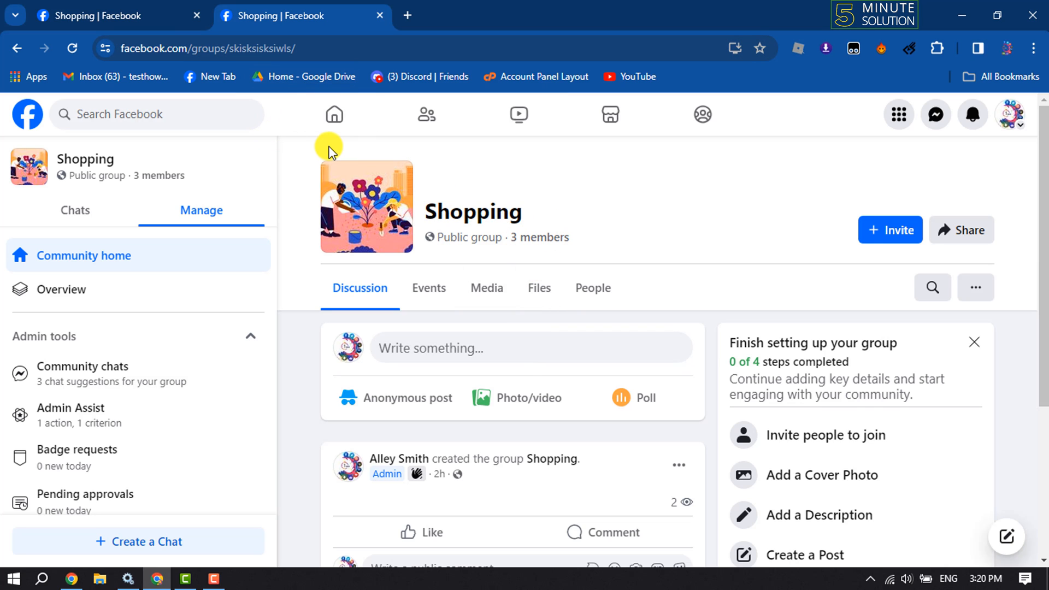